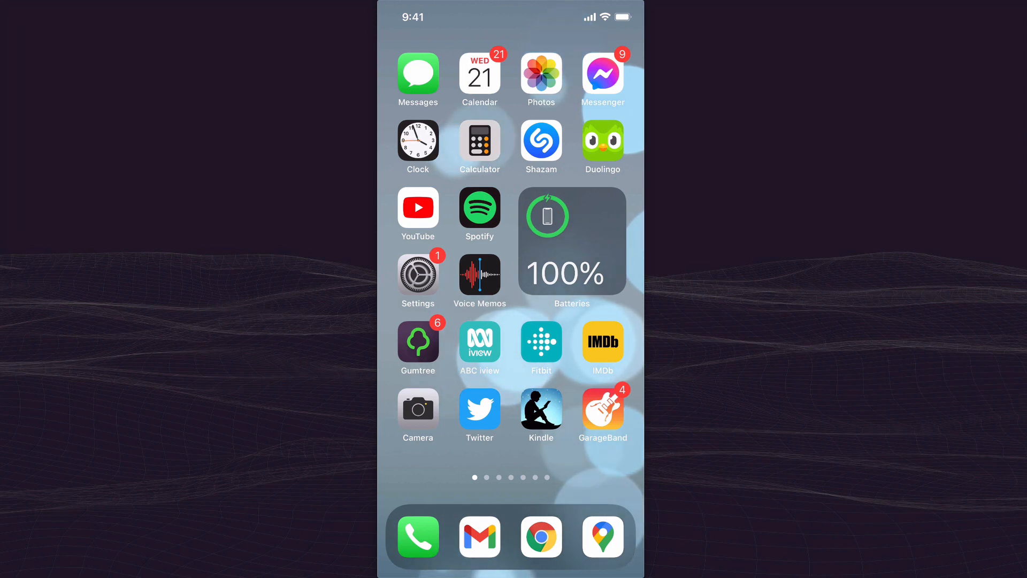
# - Launch YouTube from the home screen and bring up the Create menu
pyautogui.click(418, 210)
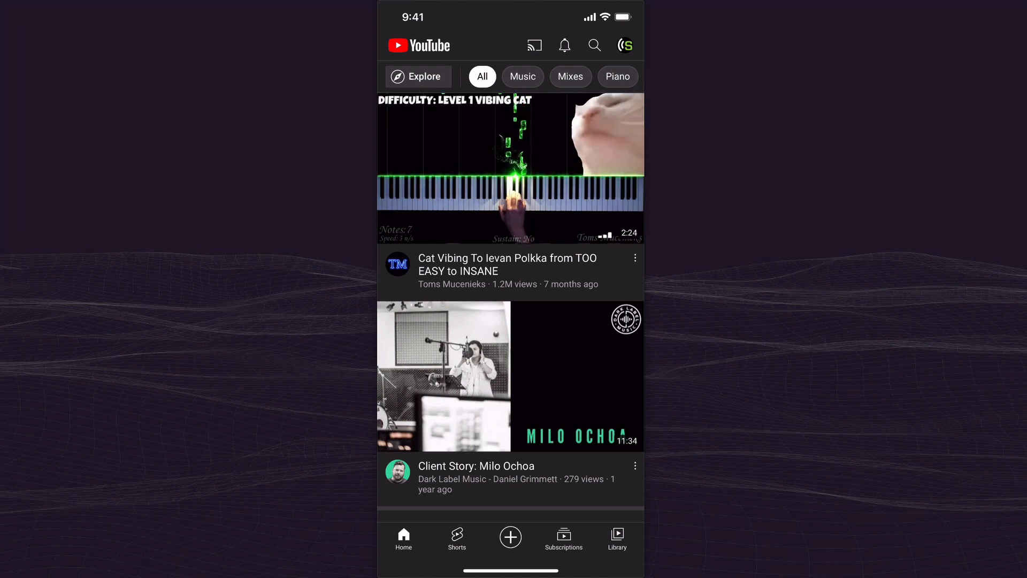
pyautogui.click(510, 536)
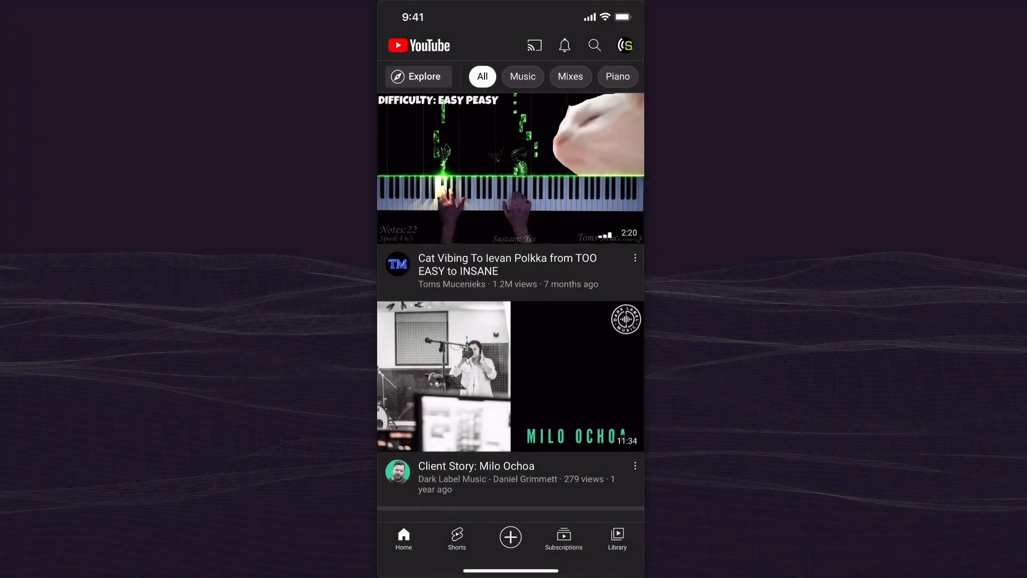
pyautogui.click(511, 536)
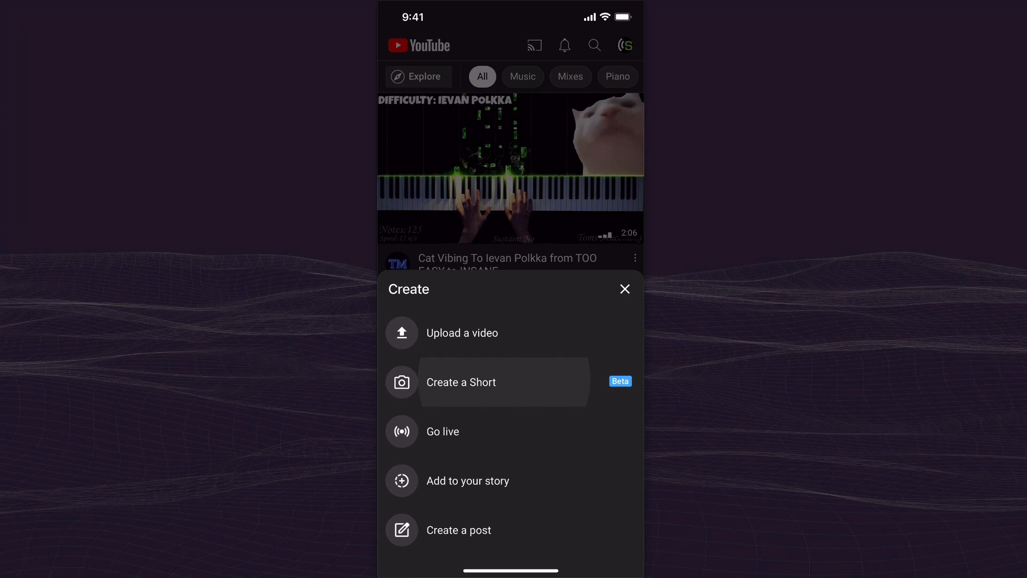
# - Choose Create a Short so the Short camera is ready to record
pyautogui.click(460, 382)
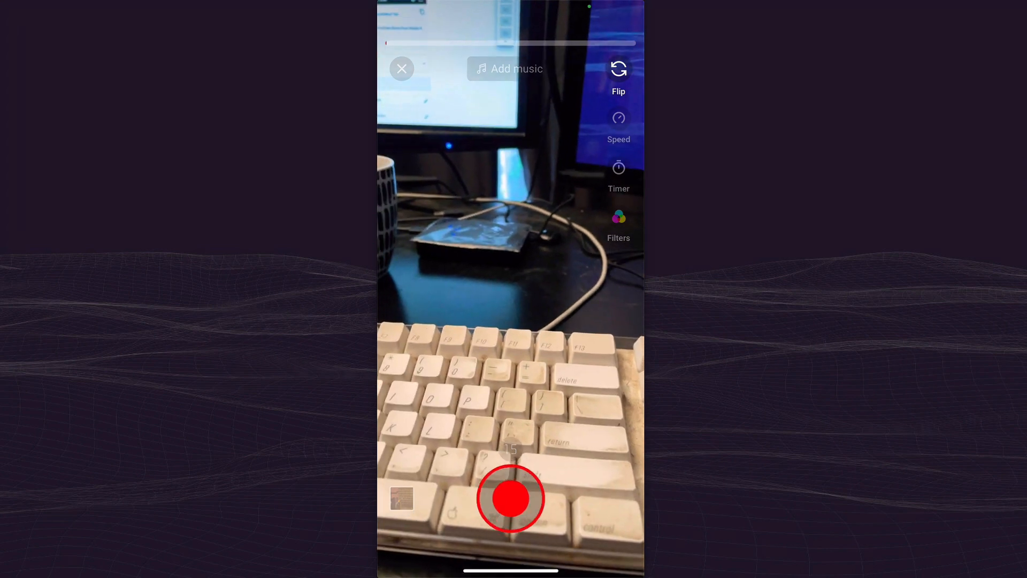
# - Record a brief camera clip, then bring up the phone gallery to add a clip
pyautogui.click(511, 499)
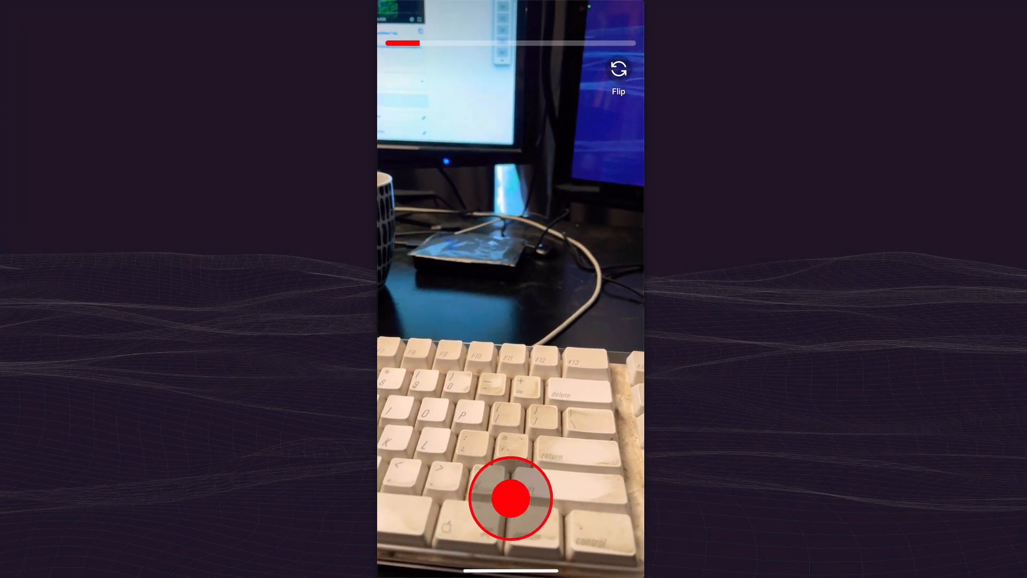
pyautogui.click(510, 498)
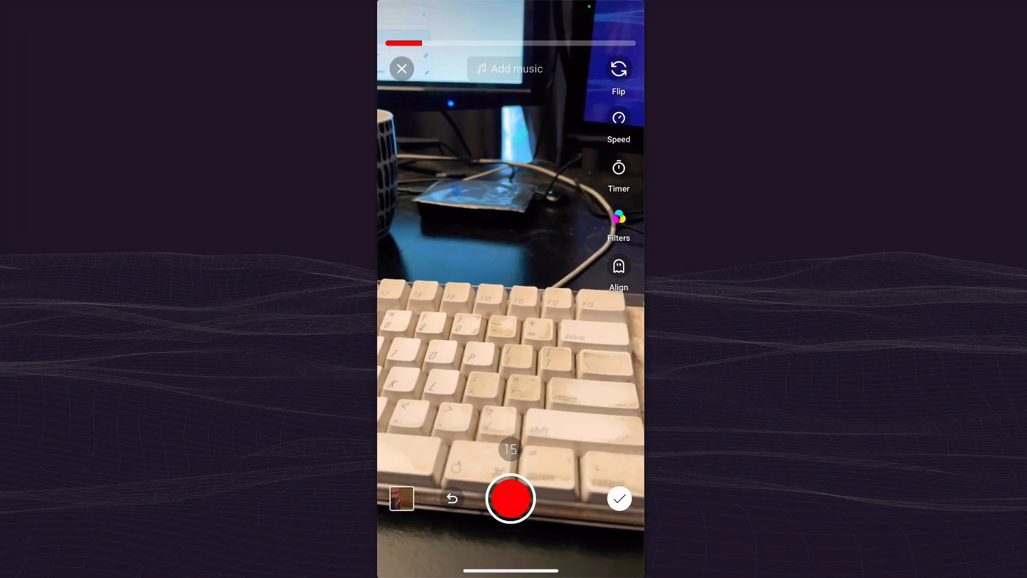
pyautogui.click(618, 498)
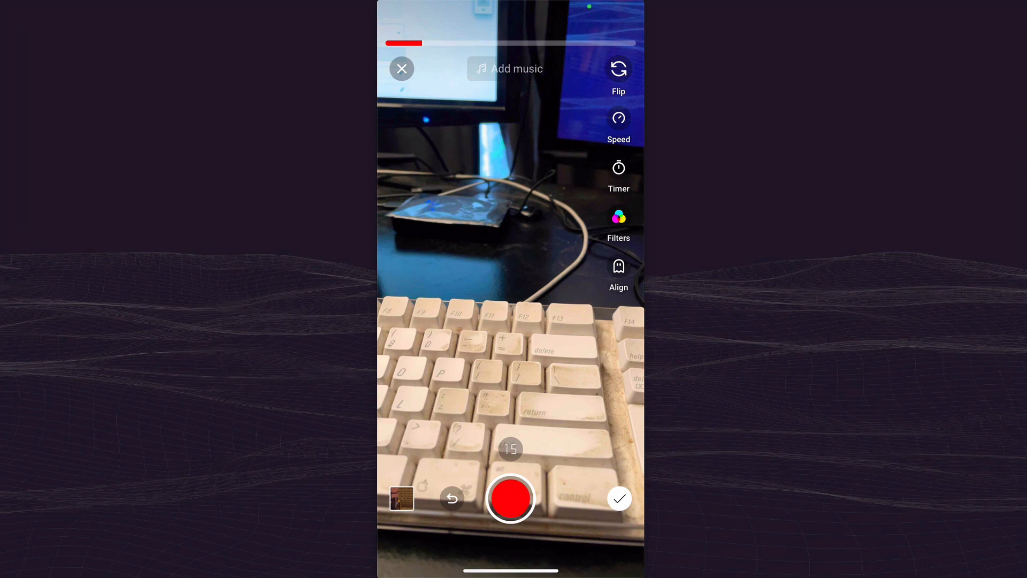
pyautogui.click(618, 498)
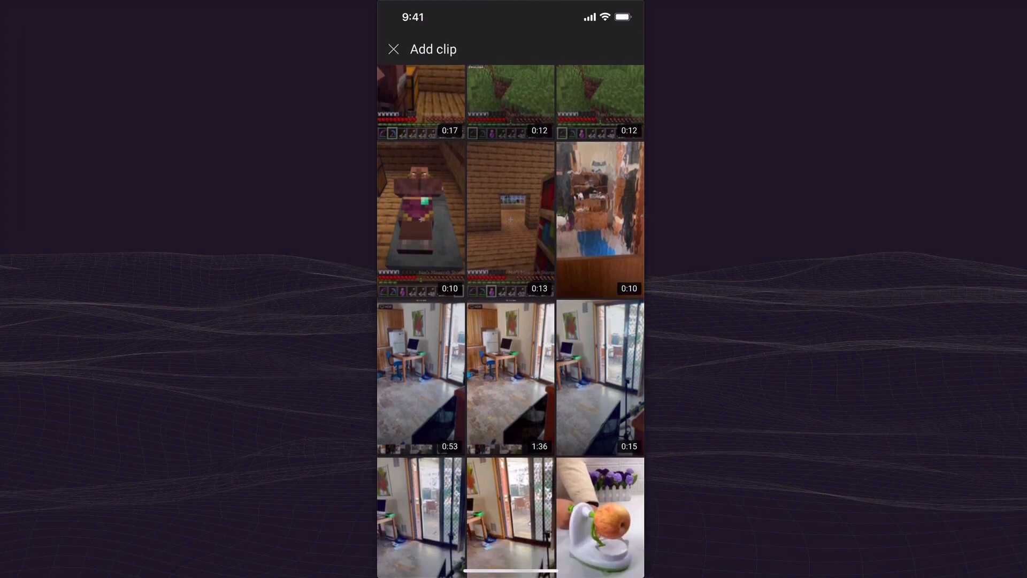
# - Trim the room-and-garden clip to 8.9 seconds, scrubbing through to the garden part
pyautogui.scroll(-3)
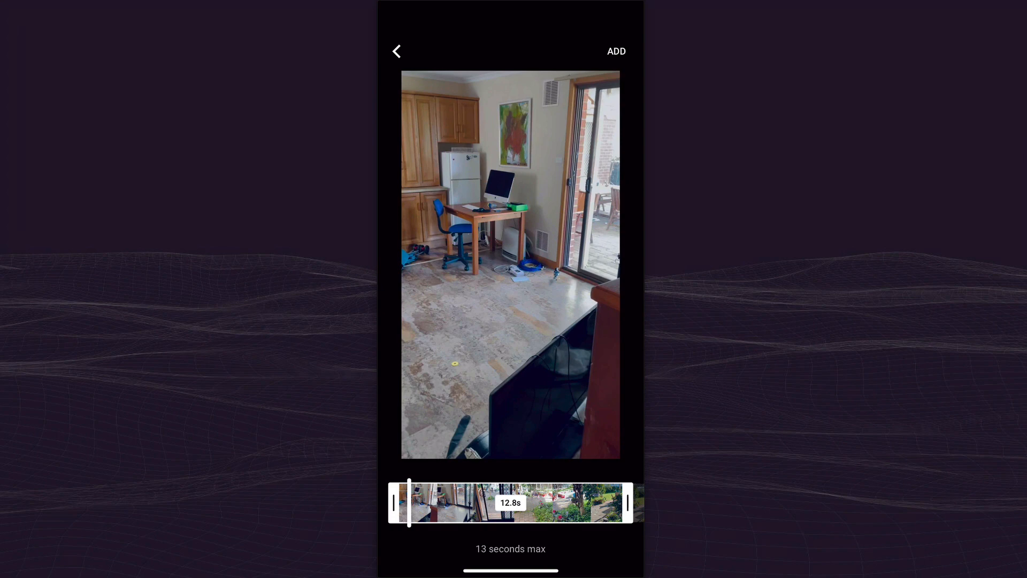
pyautogui.moveTo(408, 503); pyautogui.dragTo(457, 503)
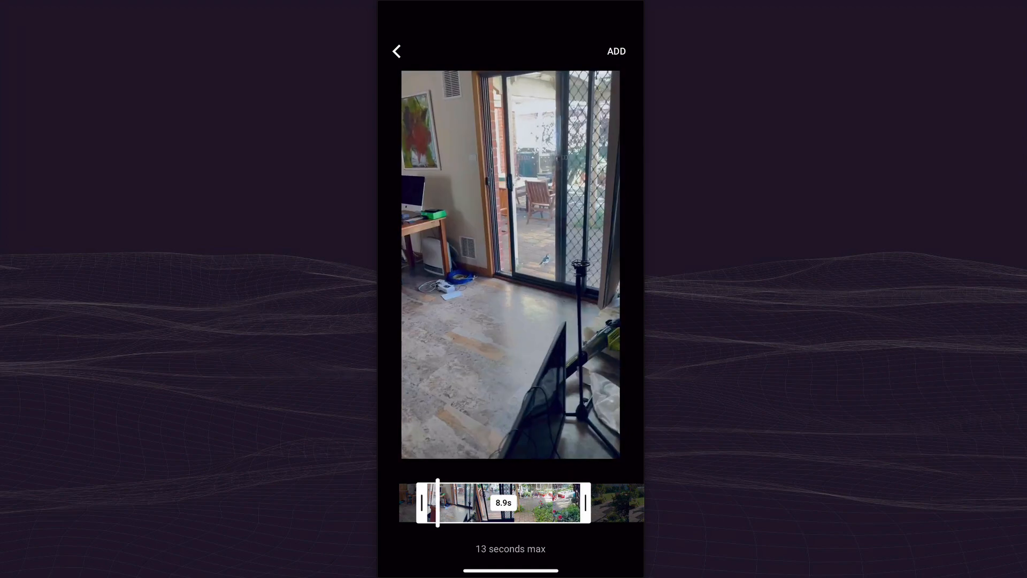
pyautogui.moveTo(437, 503); pyautogui.dragTo(470, 503)
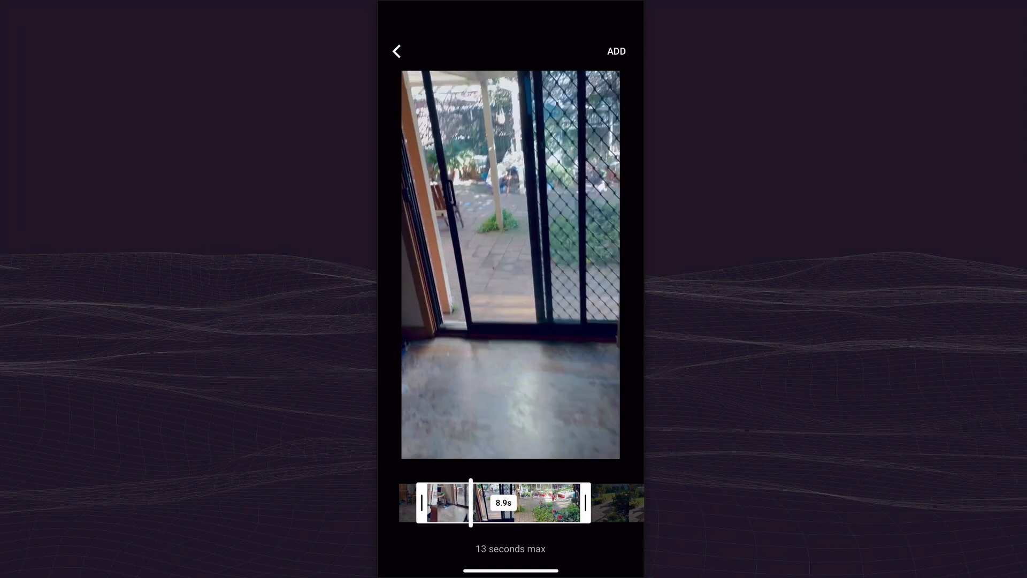
pyautogui.moveTo(471, 503); pyautogui.dragTo(542, 503)
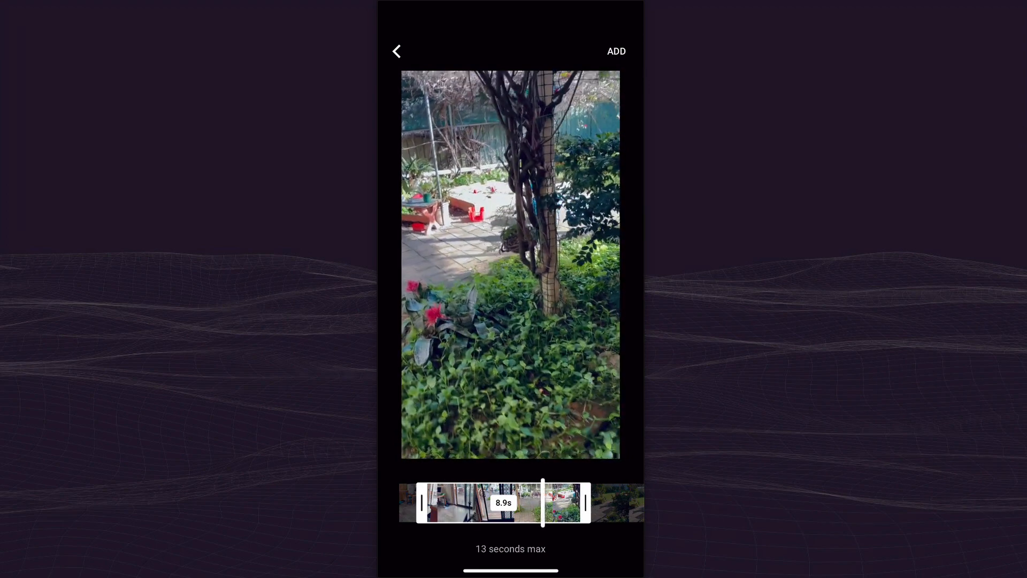
pyautogui.moveTo(543, 503); pyautogui.dragTo(577, 503)
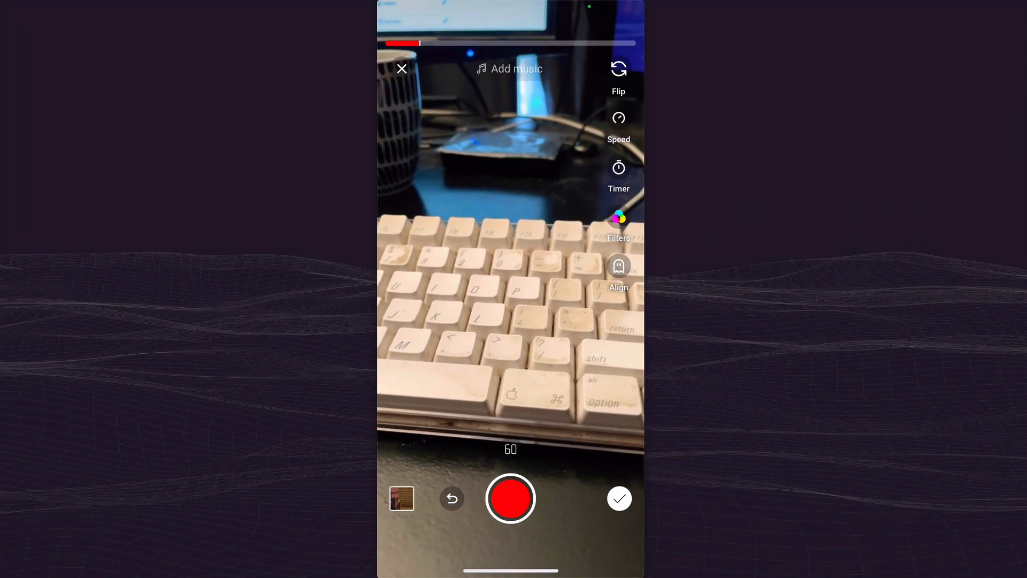
# - Finish capturing, continue past the editor to upload details and choose Private visibility
pyautogui.click(619, 498)
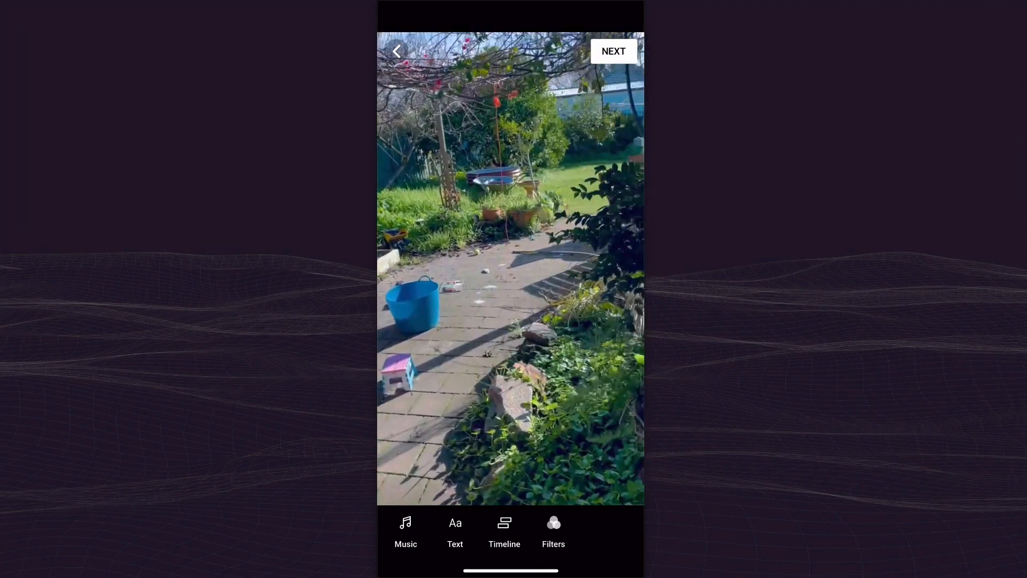
pyautogui.click(553, 530)
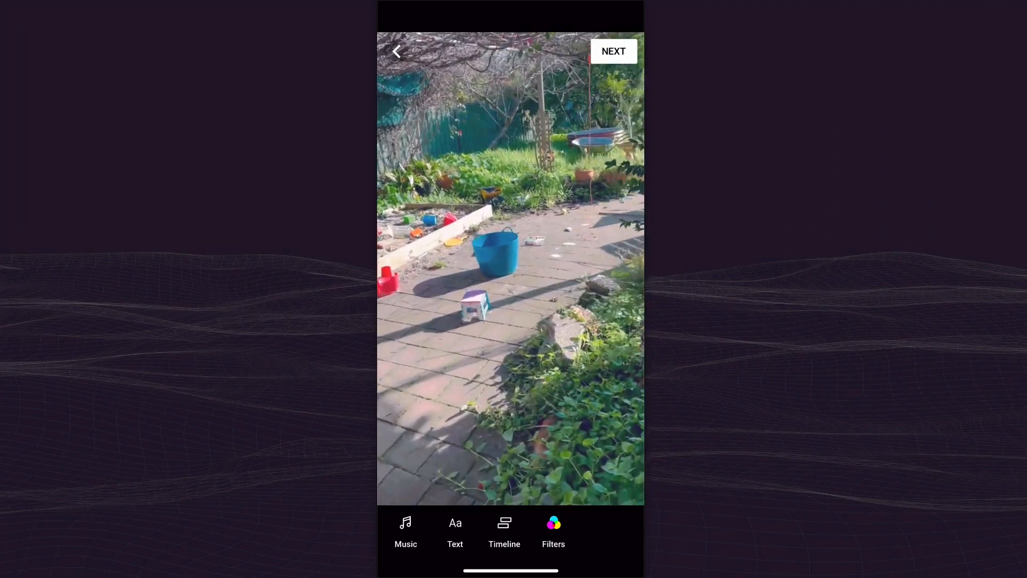
pyautogui.click(612, 51)
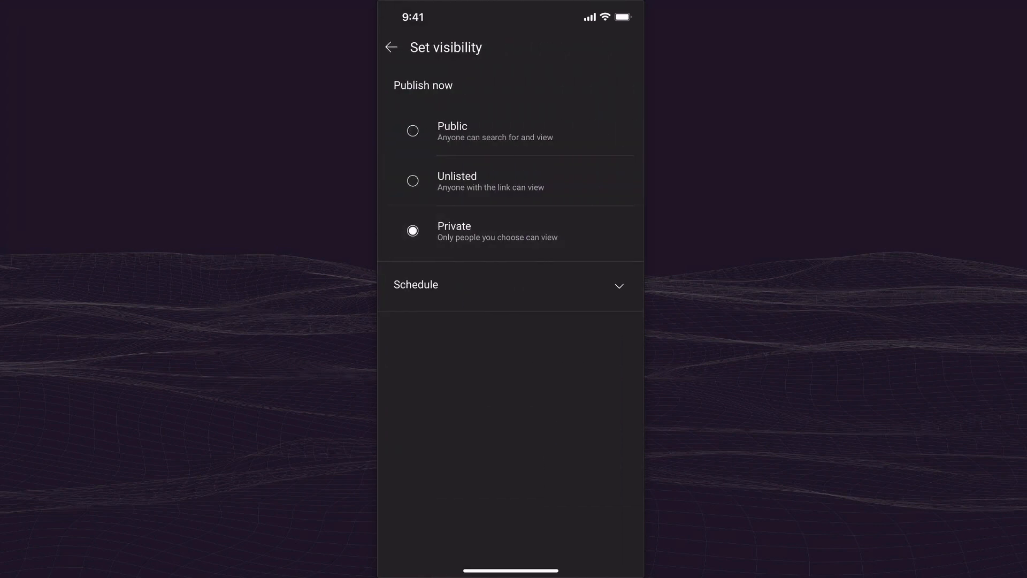
# - Keep Private, title the Short 'Bird in my studio' and upload it
pyautogui.click(391, 47)
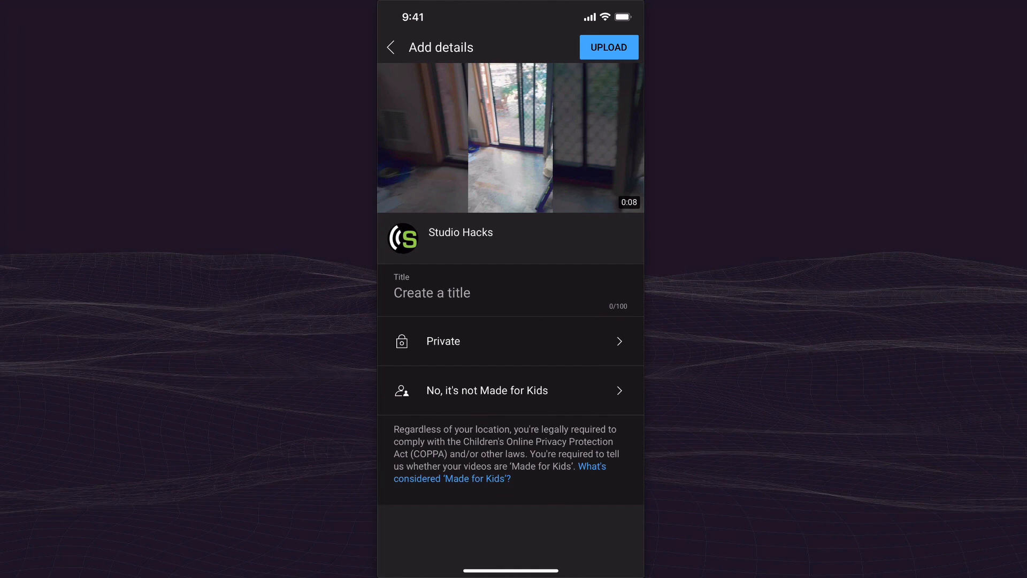
pyautogui.write('Bird in m')
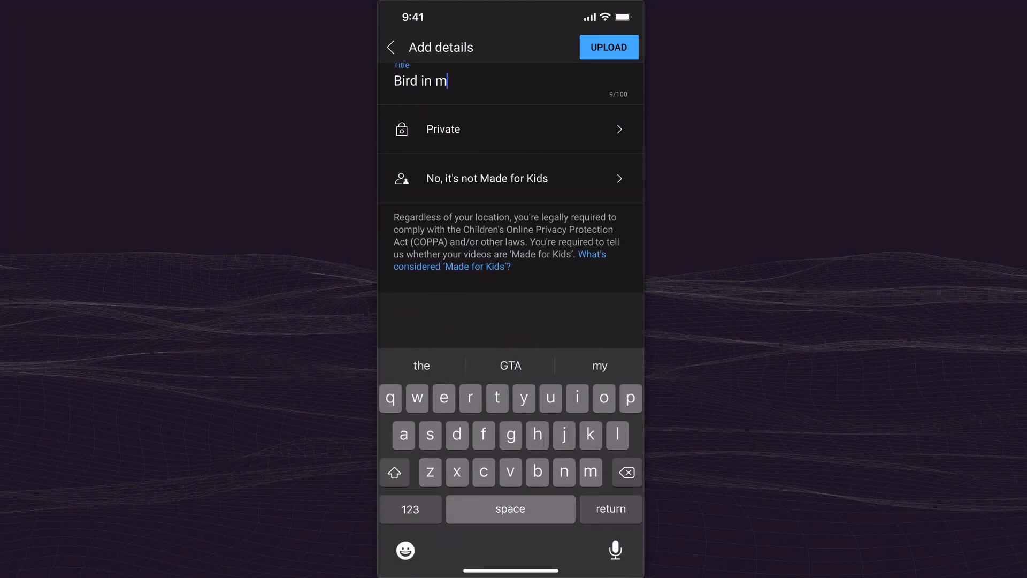
pyautogui.write('y stud')
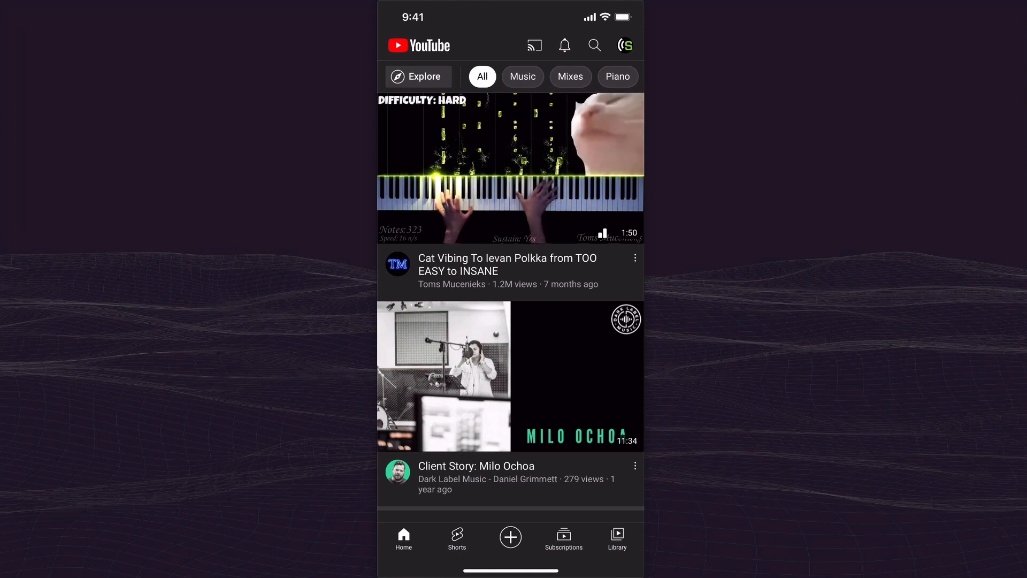
# - Go to YouTube Studio via the account menu and start editing the uploaded Short
pyautogui.click(624, 45)
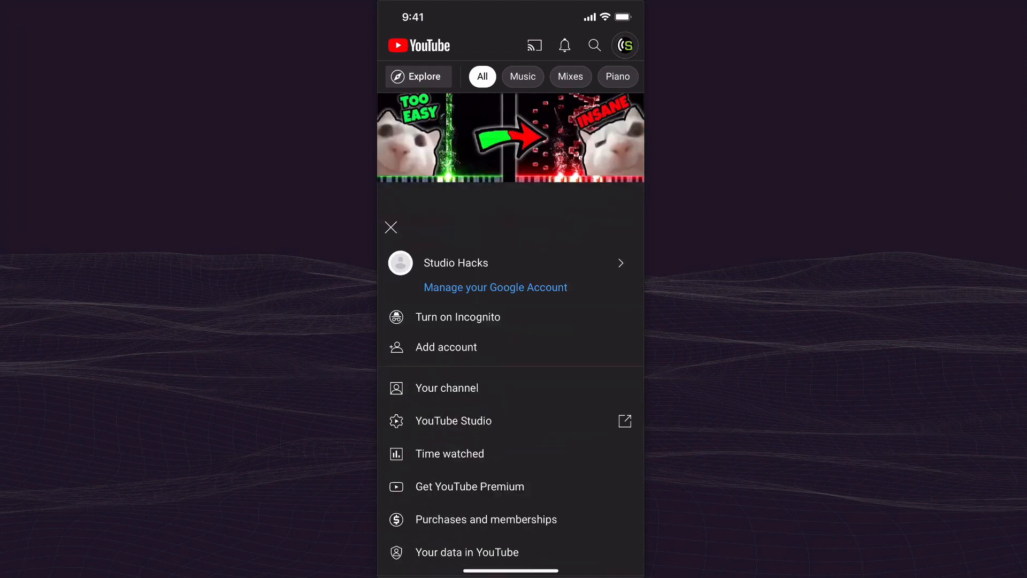
pyautogui.click(453, 421)
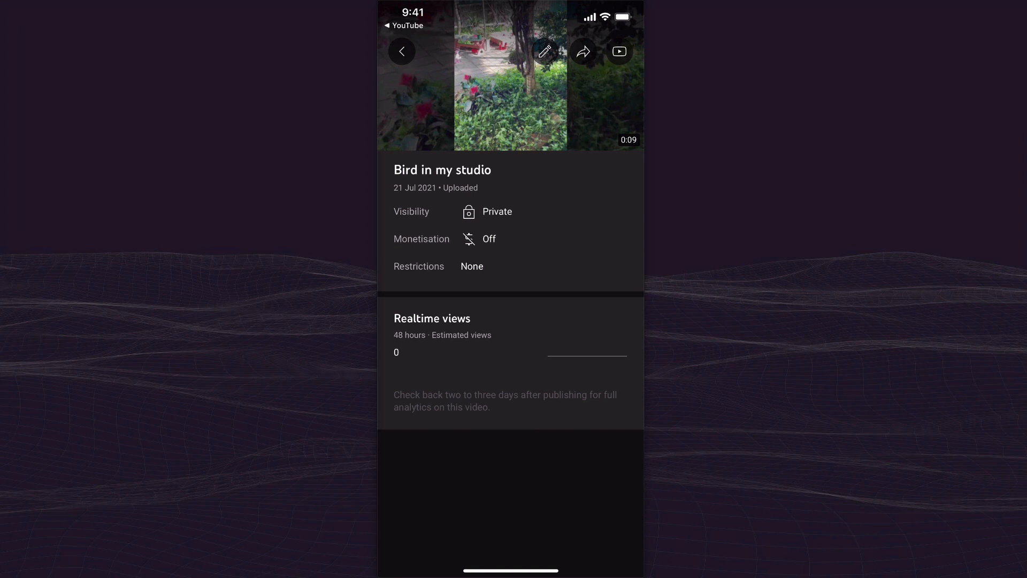
pyautogui.click(545, 52)
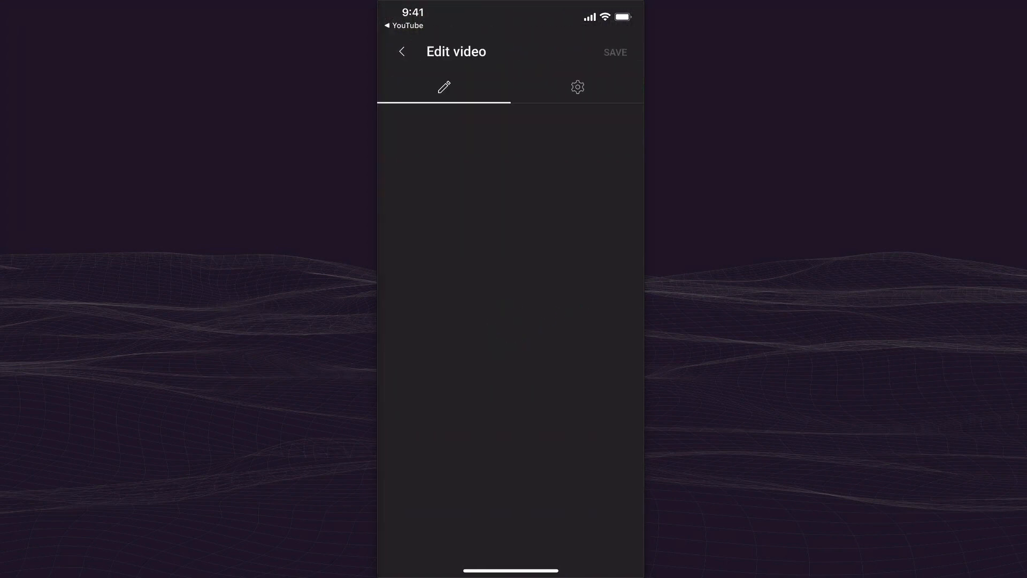